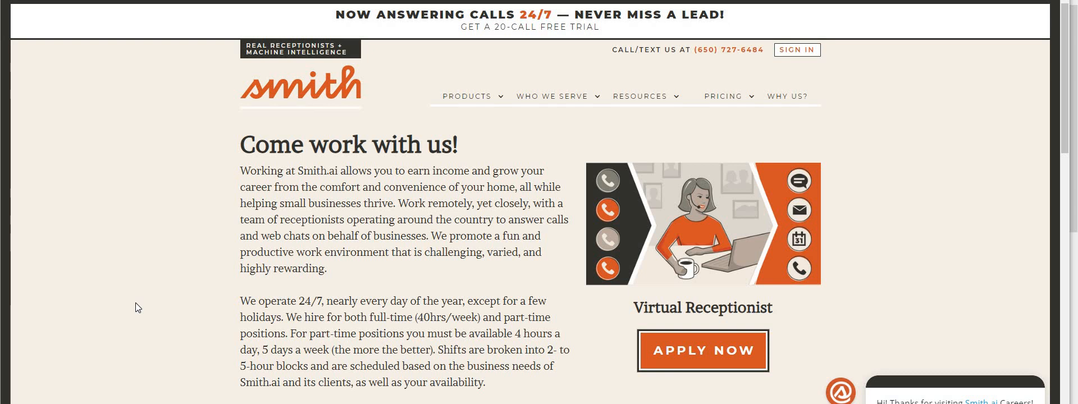
pyautogui.moveTo(186, 250)
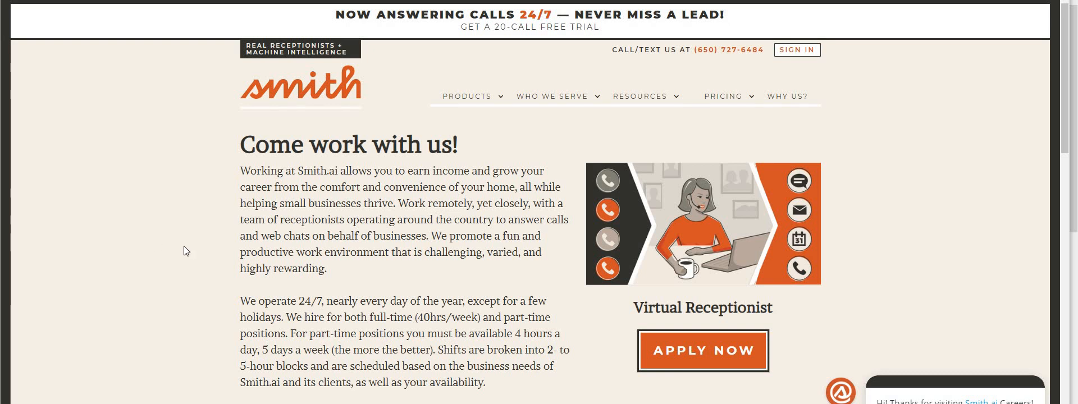
pyautogui.scroll(-3)
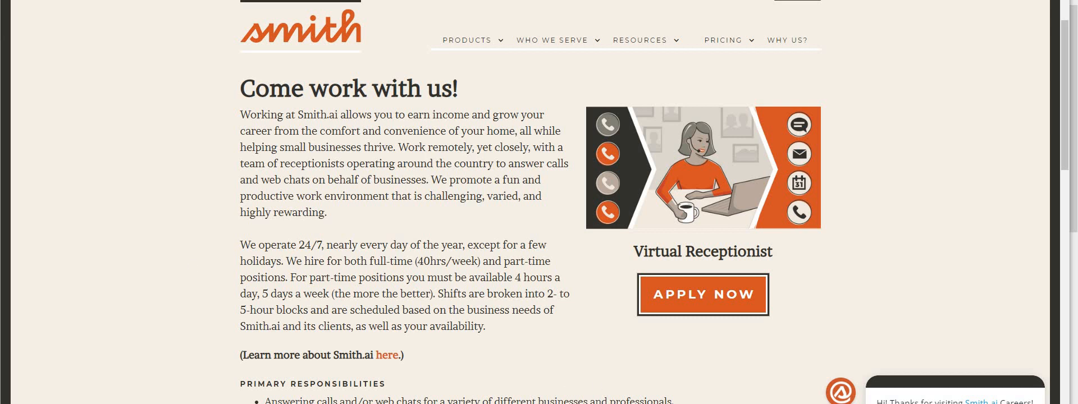
pyautogui.moveTo(676, 359)
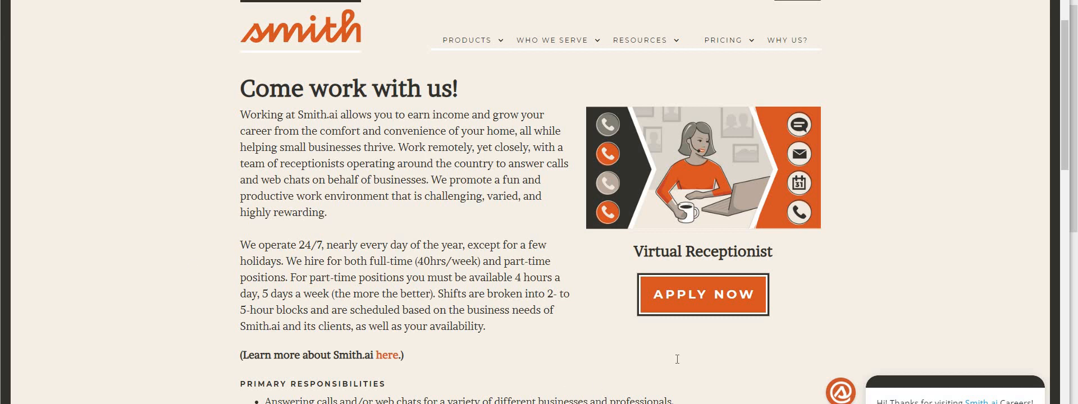
pyautogui.moveTo(550, 331)
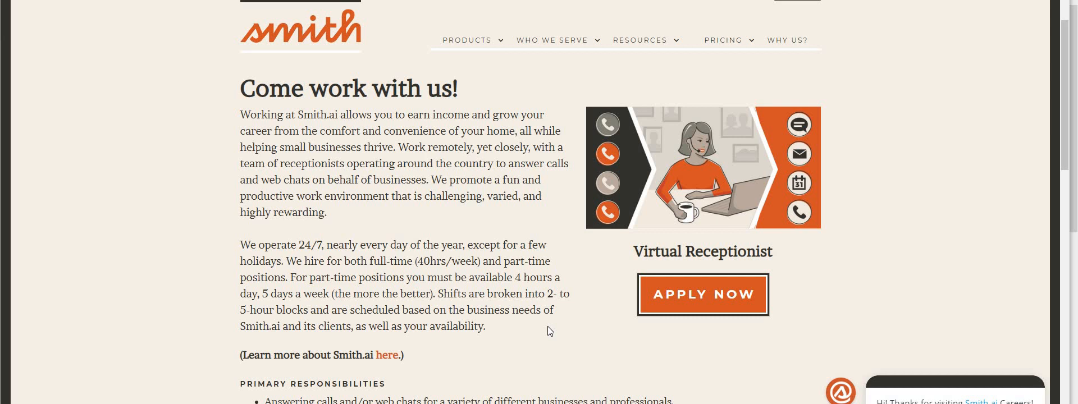
pyautogui.moveTo(558, 329)
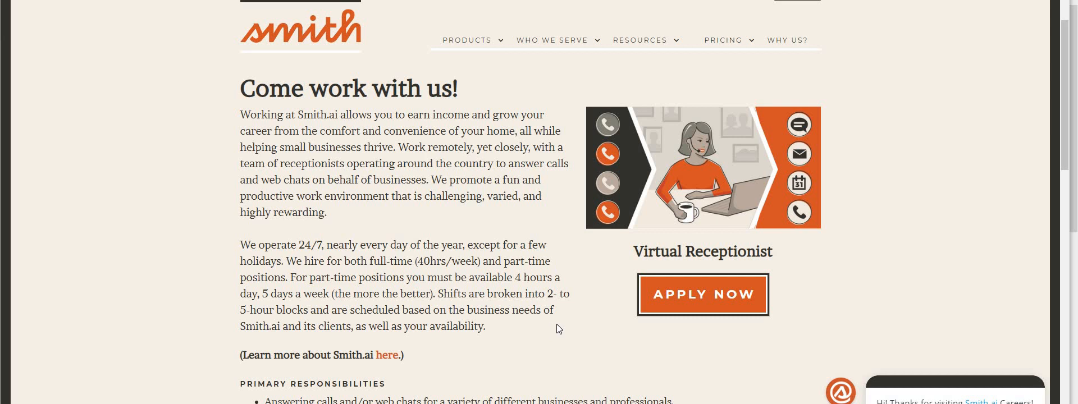
pyautogui.scroll(-3)
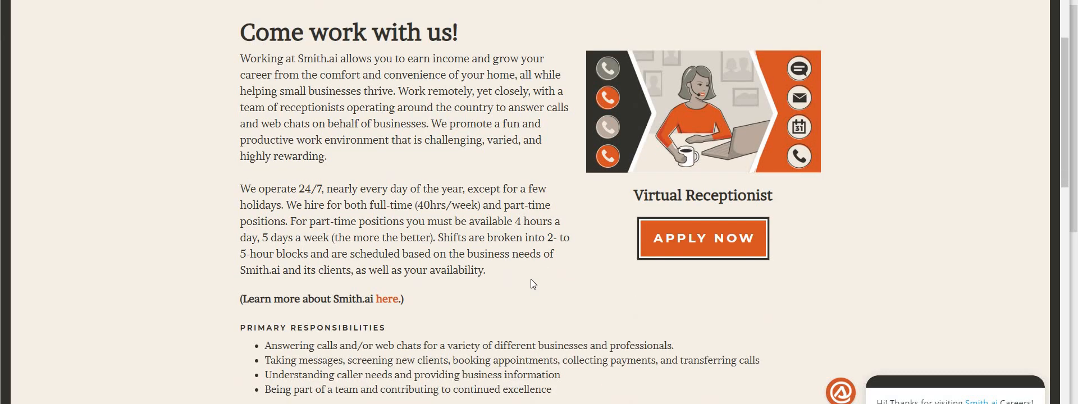
pyautogui.moveTo(538, 283)
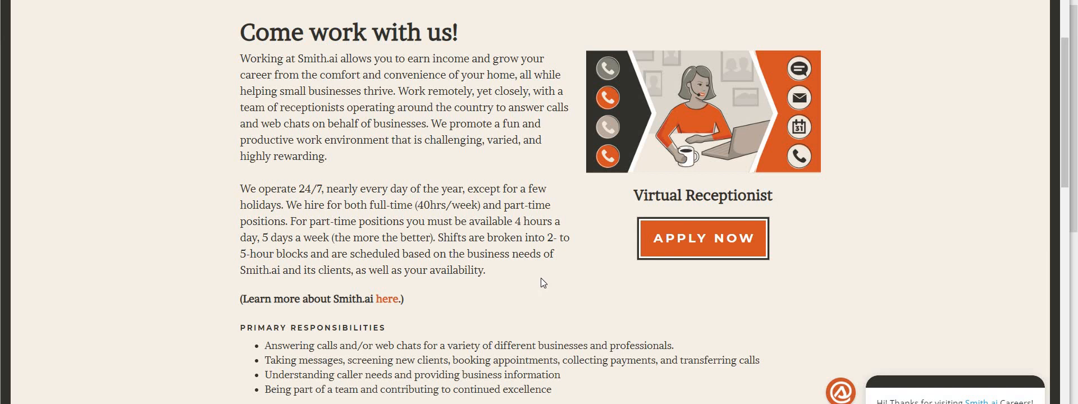
pyautogui.scroll(-3)
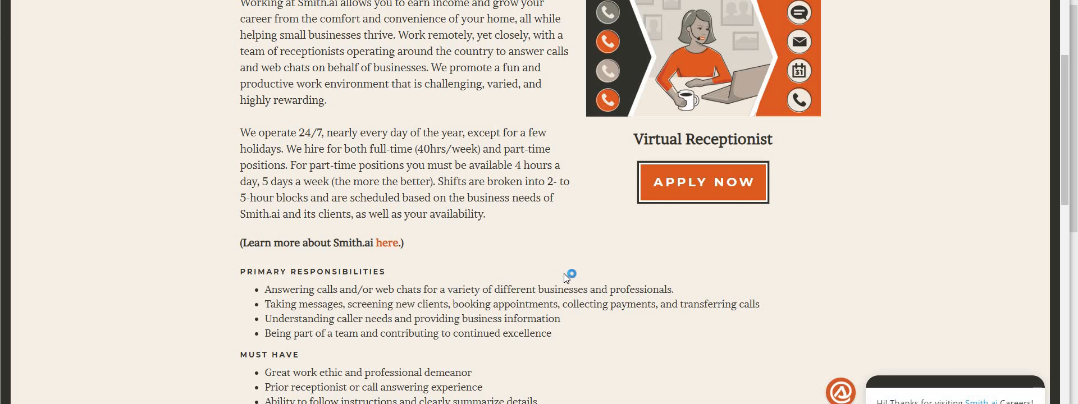
pyautogui.moveTo(586, 293)
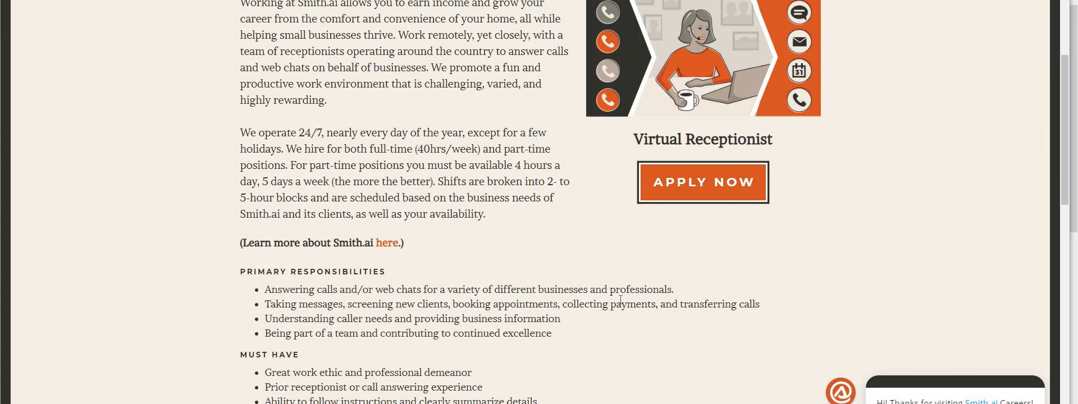
pyautogui.scroll(-3)
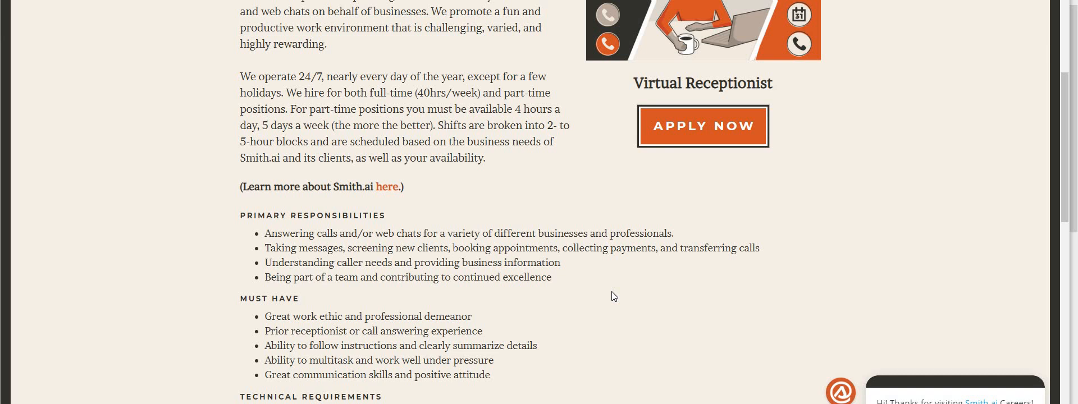
pyautogui.moveTo(614, 295)
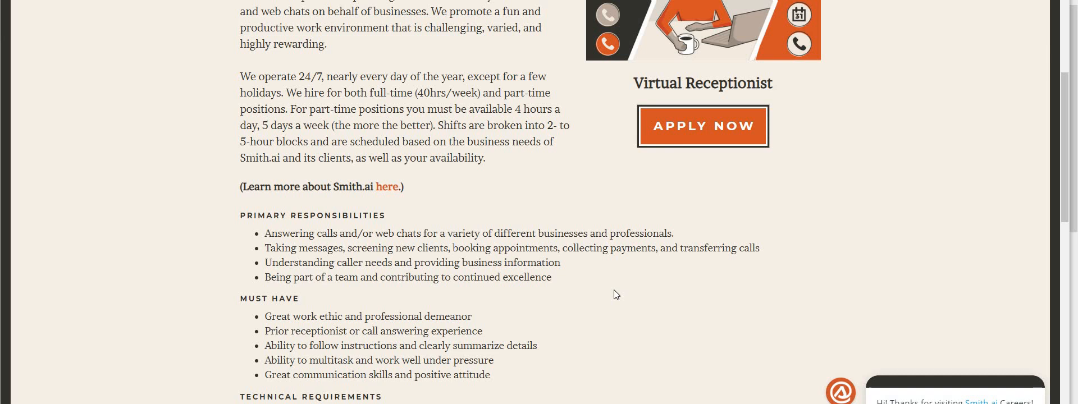
pyautogui.moveTo(610, 281)
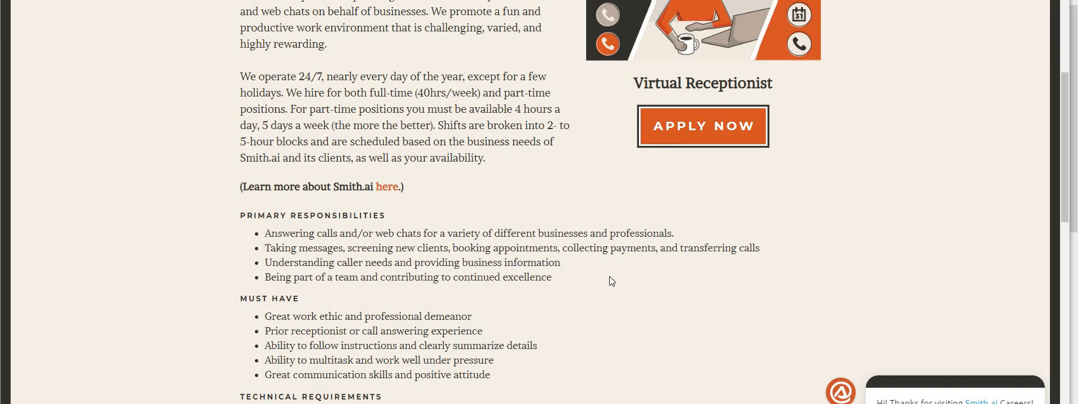
pyautogui.scroll(-3)
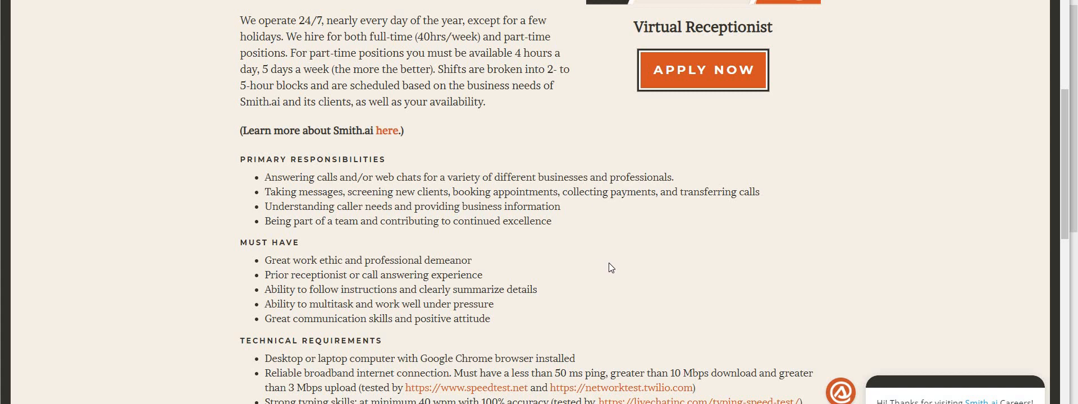
pyautogui.scroll(-3)
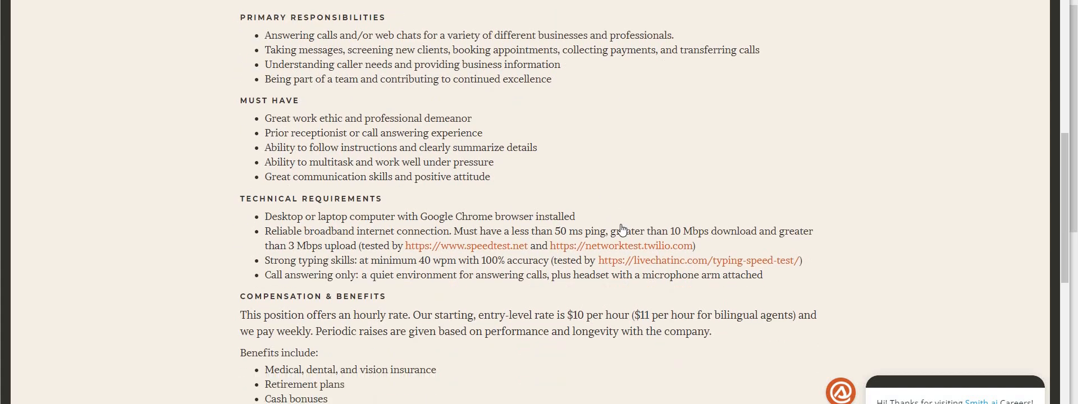
pyautogui.scroll(-3)
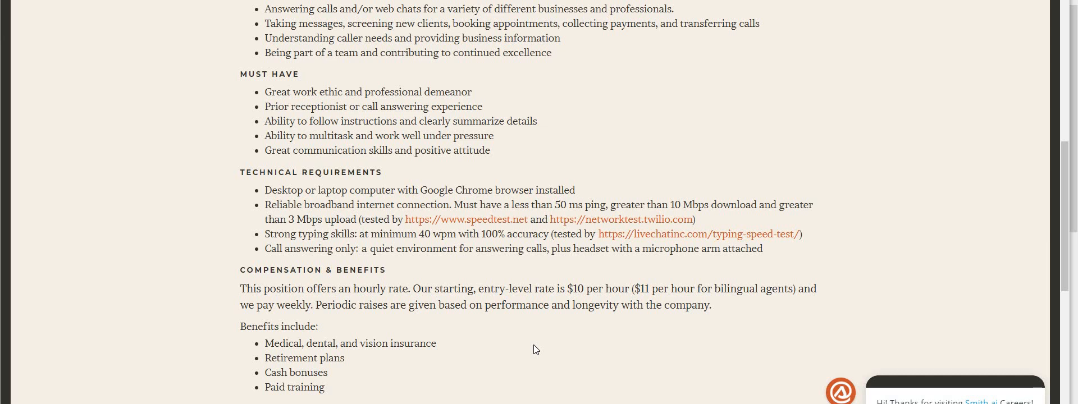
pyautogui.moveTo(461, 365)
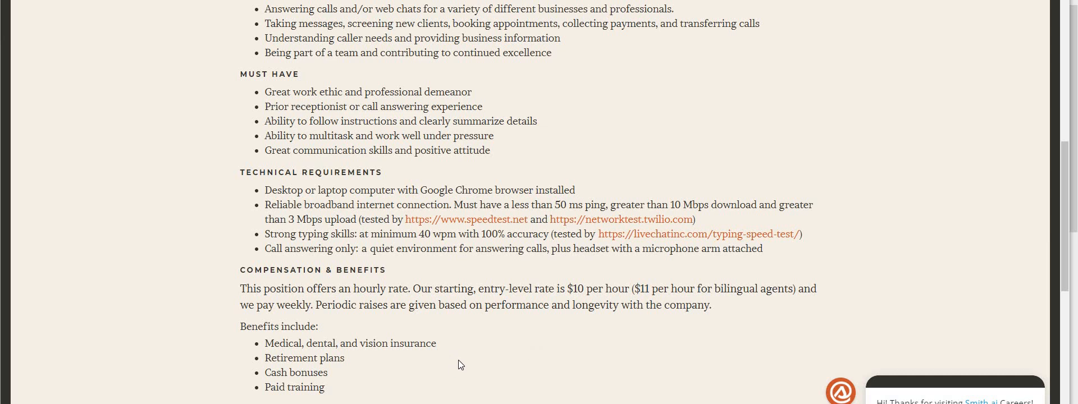
pyautogui.moveTo(467, 352)
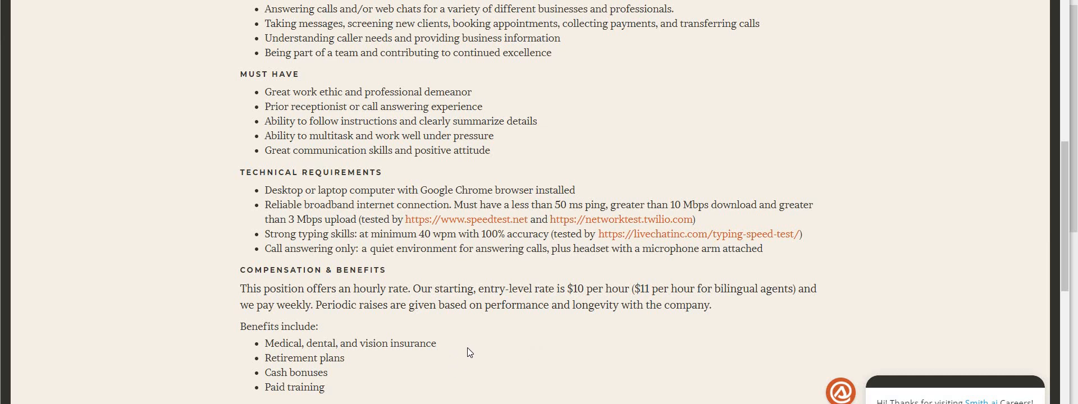
pyautogui.moveTo(213, 342)
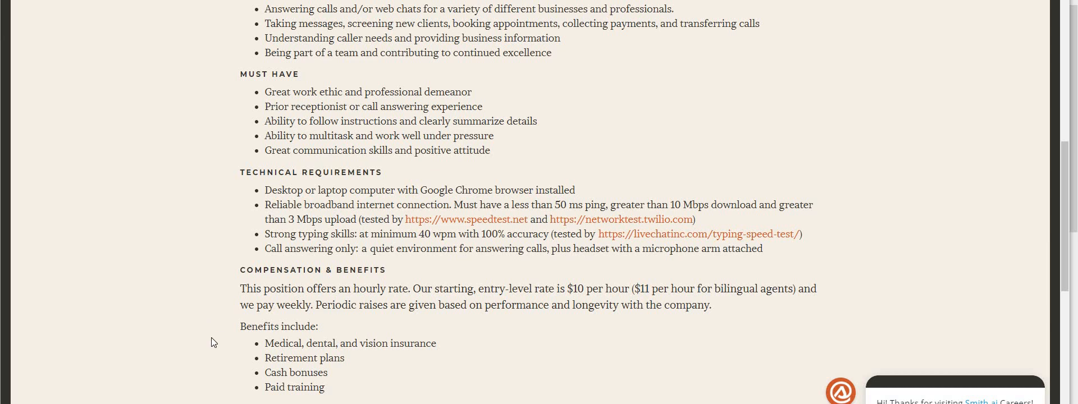
pyautogui.moveTo(203, 355)
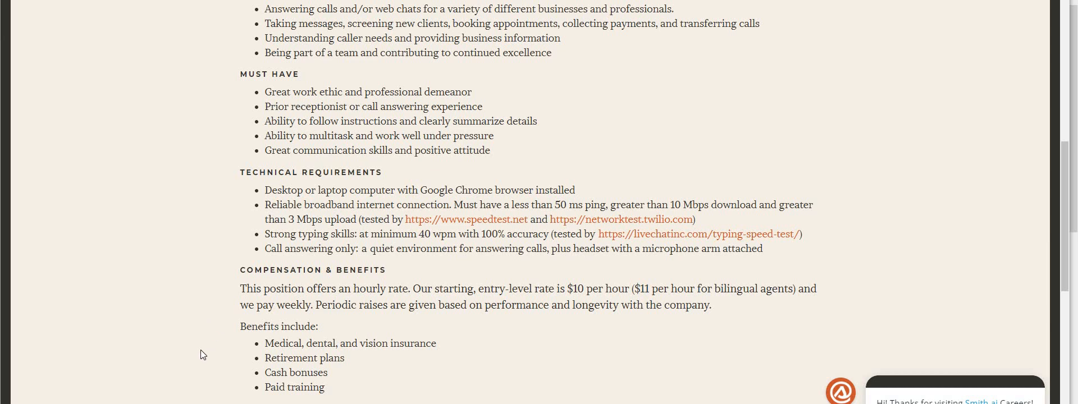
pyautogui.moveTo(198, 369)
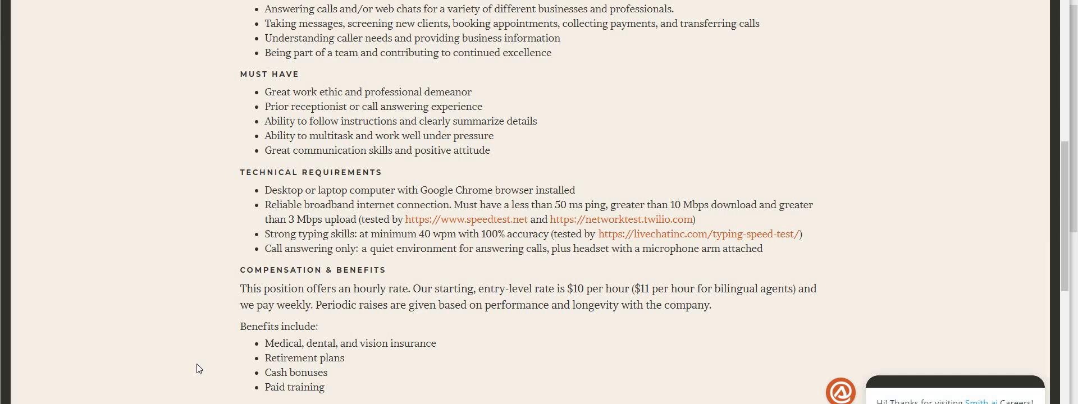